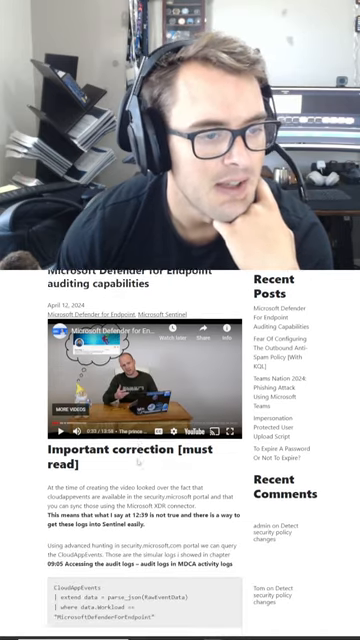
- Scroll through the LouSec channel's latest videos grid on YouTube
scroll("down", 3)
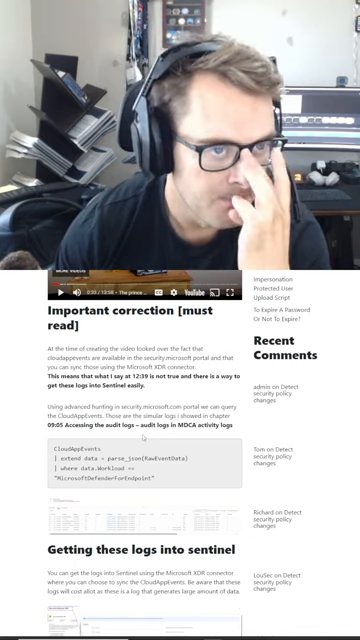
scroll("up", 3)
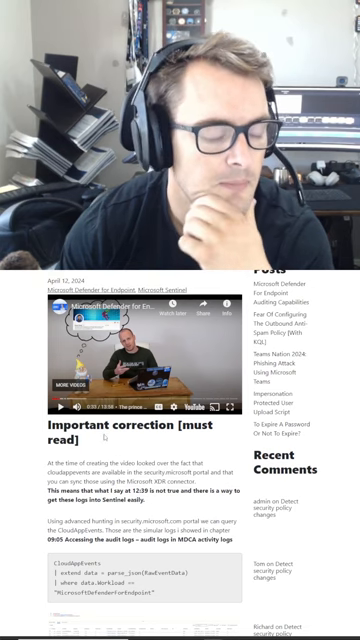
scroll("down", 3)
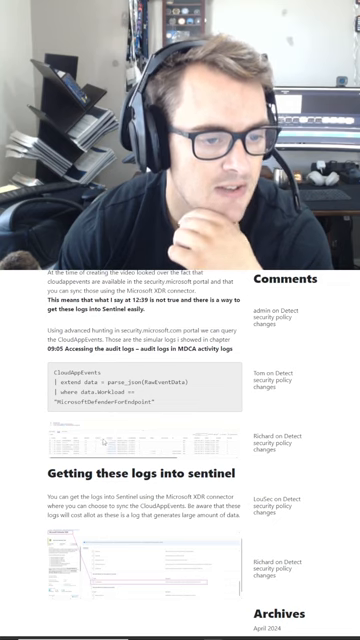
scroll("down", 3)
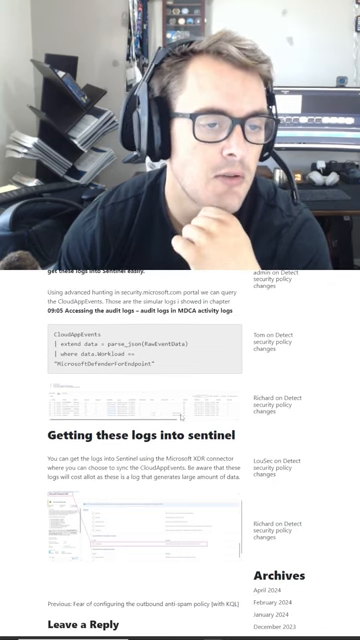
scroll("up", 3)
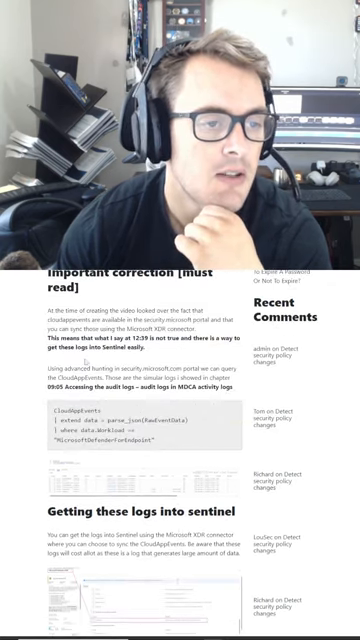
scroll("down", 3)
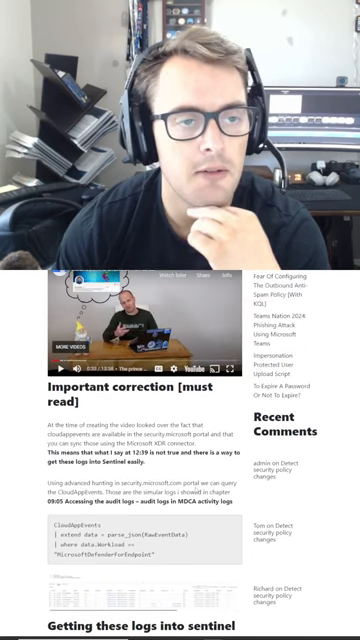
scroll("up", 3)
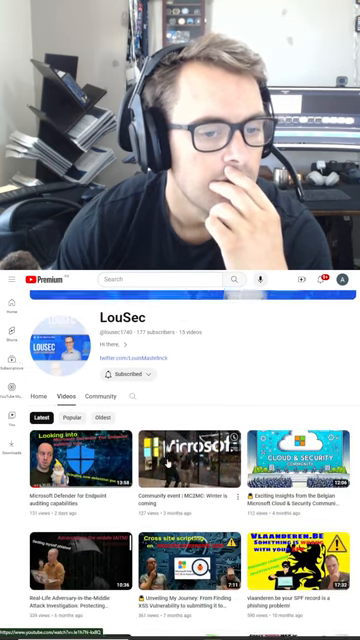
scroll("down", 3)
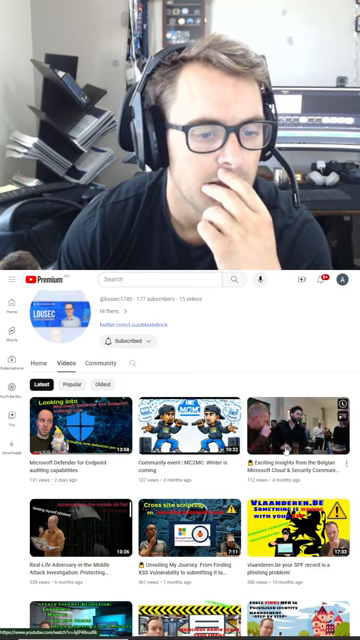
scroll("down", 3)
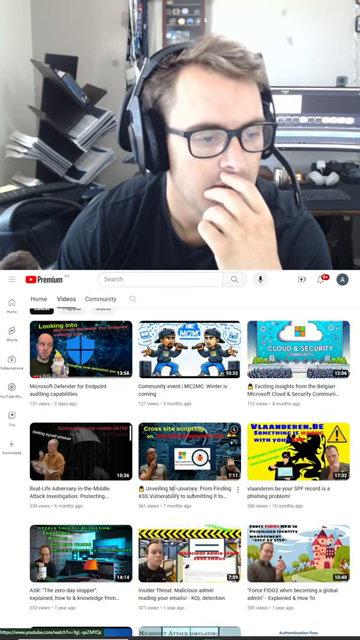
scroll("down", 3)
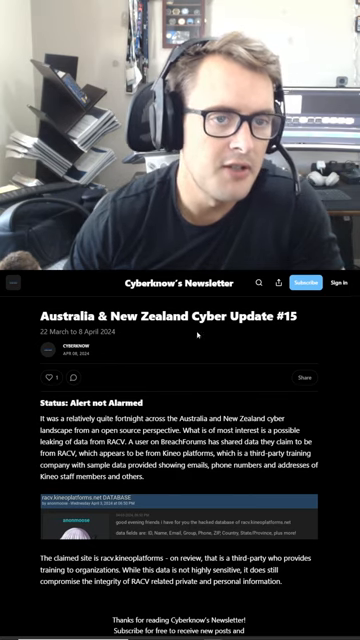
- Read through Cyberknow's 'Australia & New Zealand Cyber Update #15' post down to the comments
scroll("down", 3)
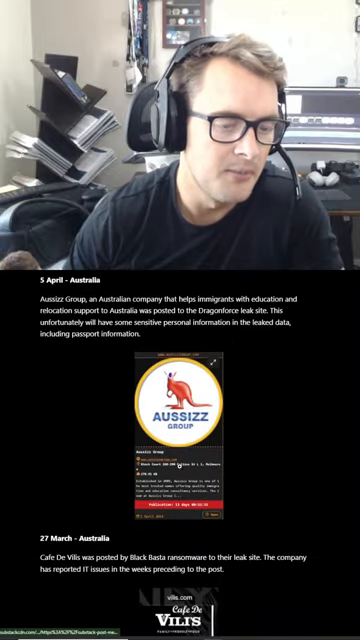
scroll("down", 3)
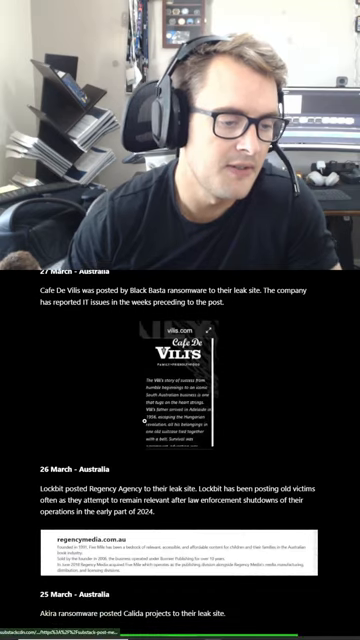
scroll("down", 3)
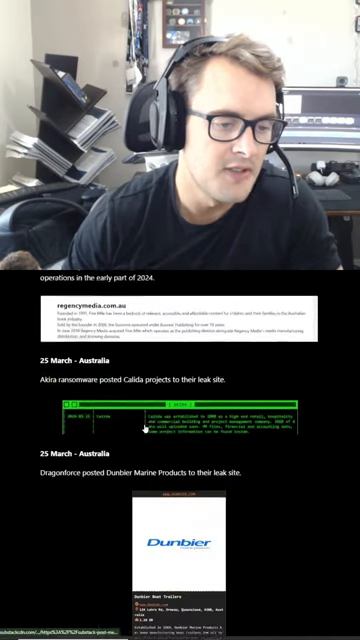
scroll("down", 3)
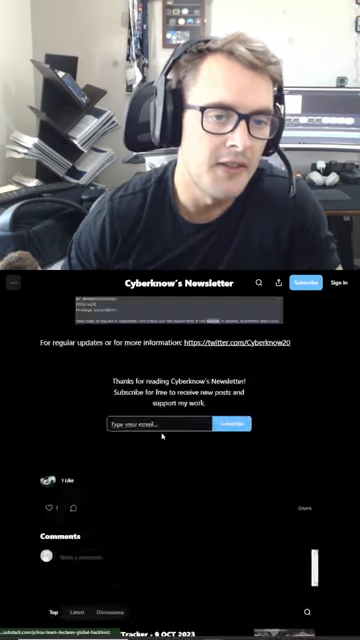
scroll("up", 3)
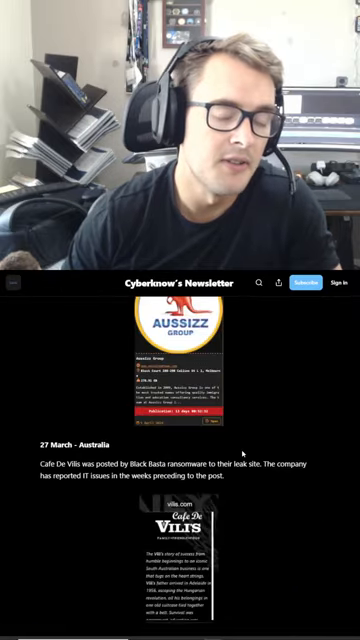
scroll("down", 3)
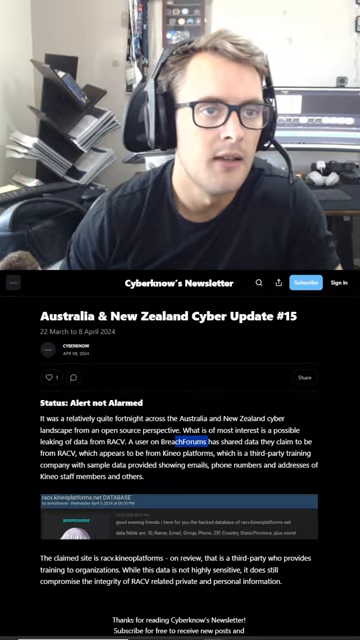
scroll("down", 3)
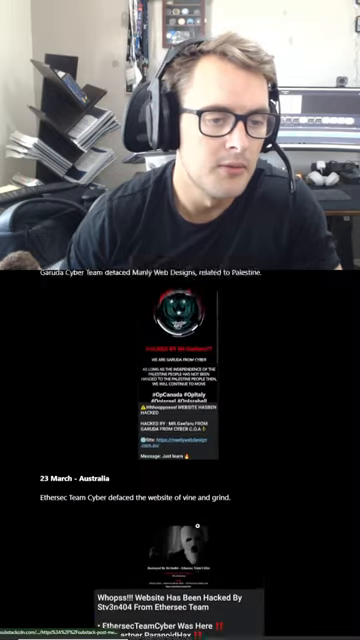
scroll("down", 3)
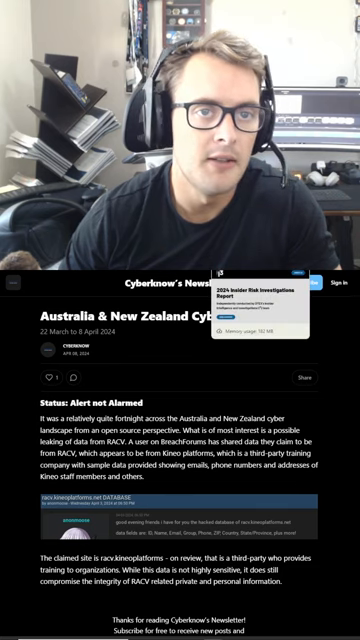
- Scroll the DTEX report page through At a Glance, Executive Summary and download form
left_click(265, 310)
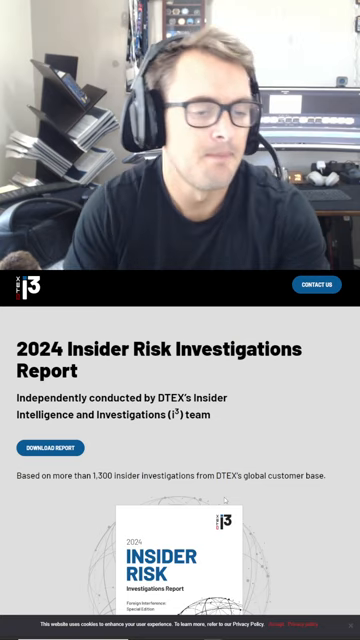
scroll("down", 3)
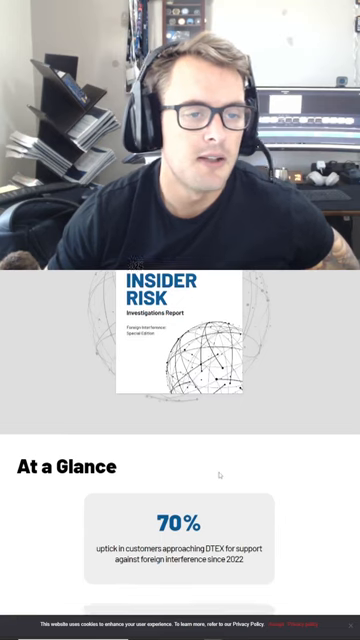
scroll("down", 3)
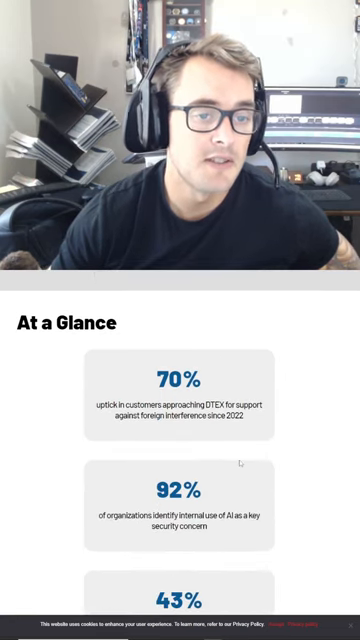
scroll("down", 3)
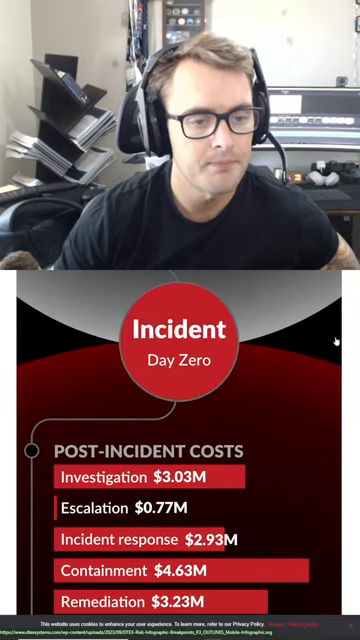
scroll("down", 3)
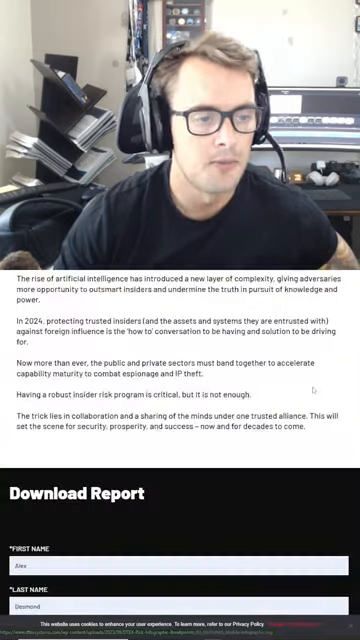
scroll("up", 3)
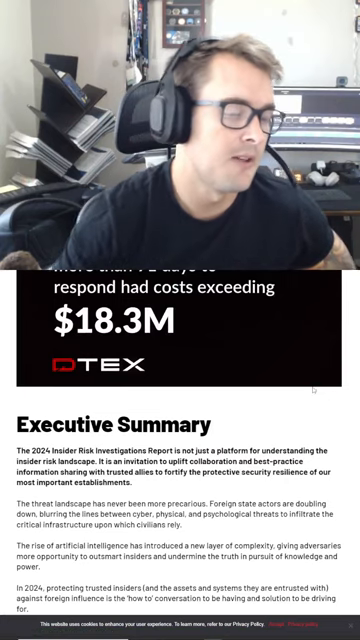
scroll("down", 3)
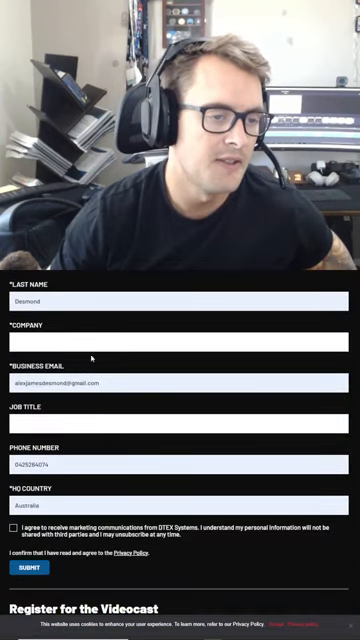